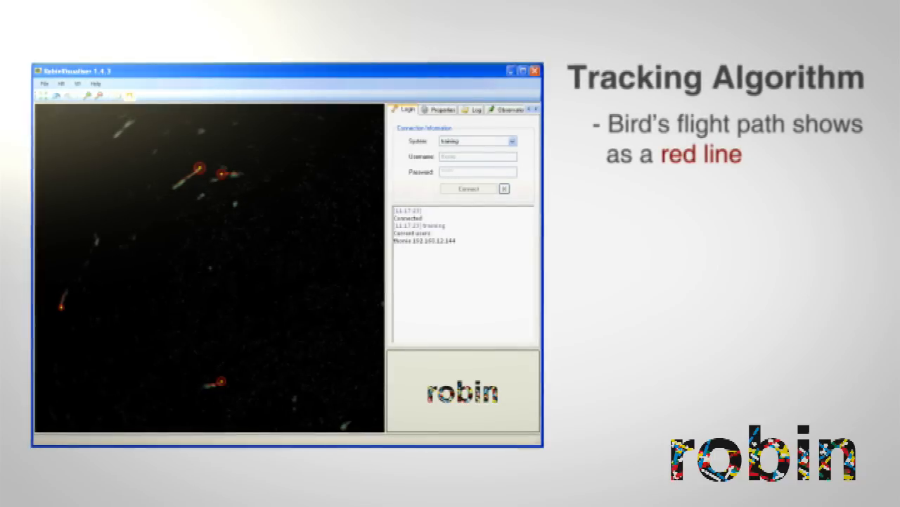
- Switch from the Visualizer's red flight-track view to the Report Generator's tracks-per-hour chart
{"action": "left_click", "coordinate": [442, 110]}
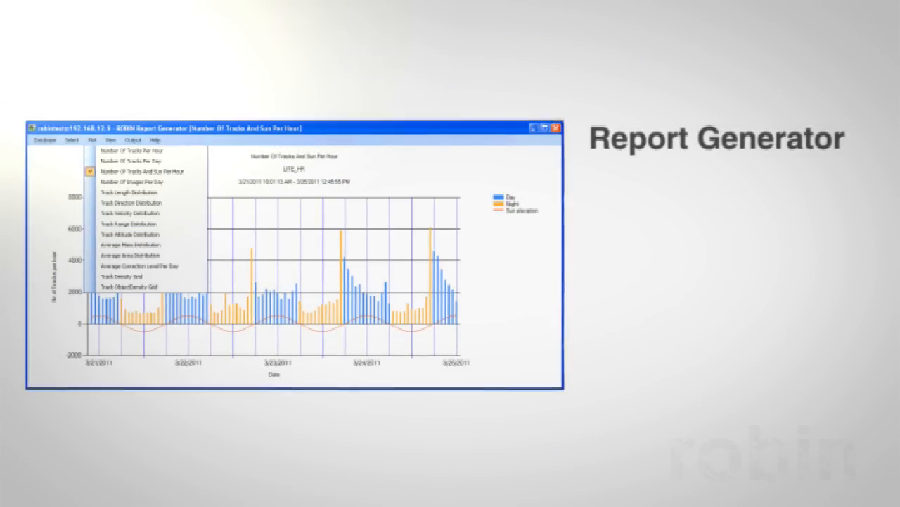
- Show the Average Area Distribution histogram and bring up the list of available plots again
{"action": "left_click", "coordinate": [129, 257]}
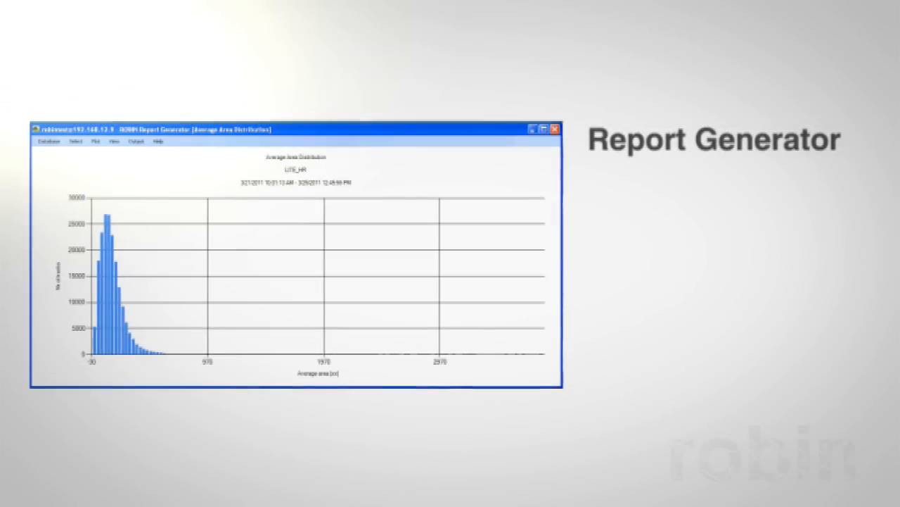
{"action": "left_click", "coordinate": [95, 143]}
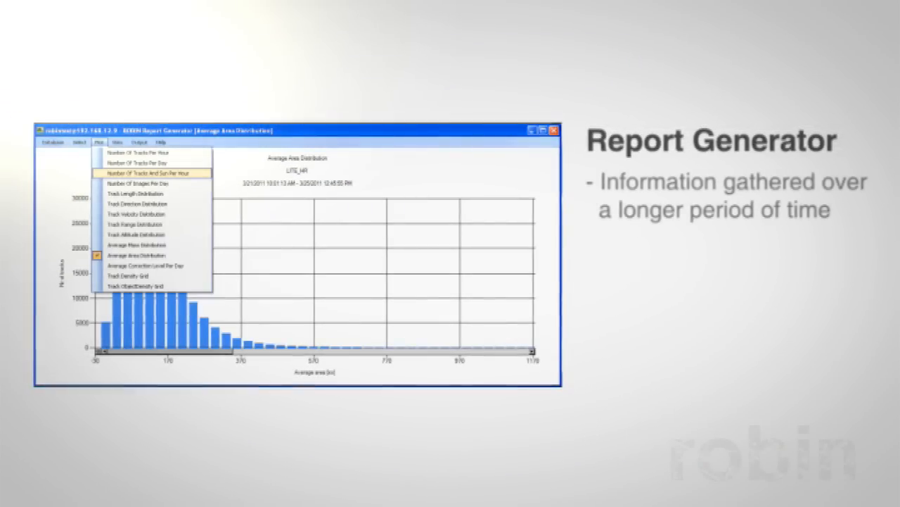